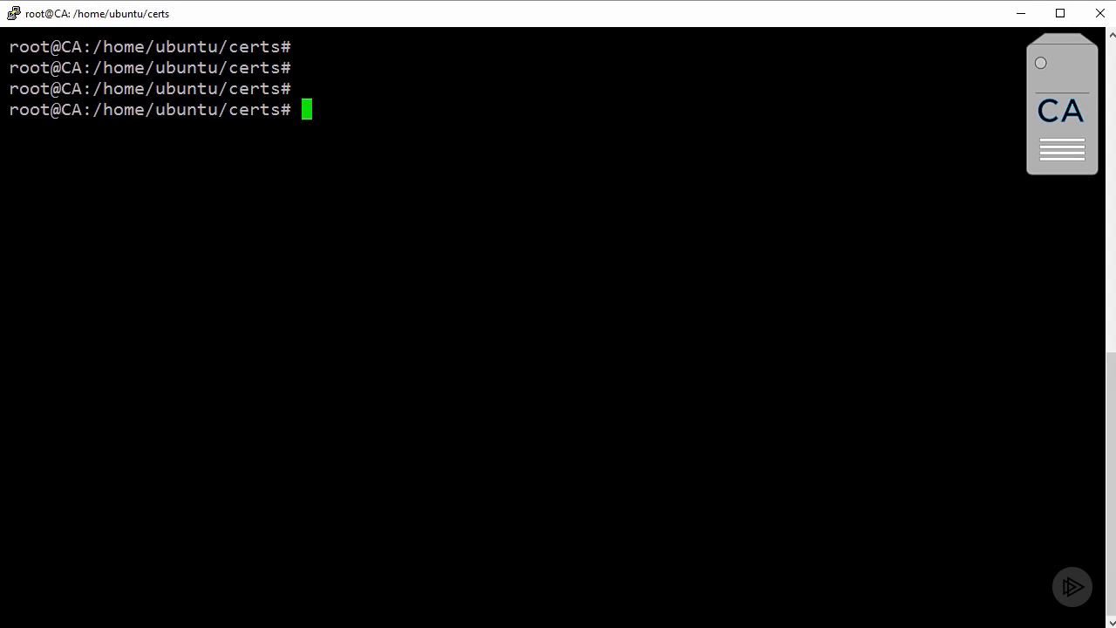
- Generate the 2048-bit RSA CA private key ca-key.pem with openssl genrsa
type("openssl genrsa -out ca-key.pem 2048")
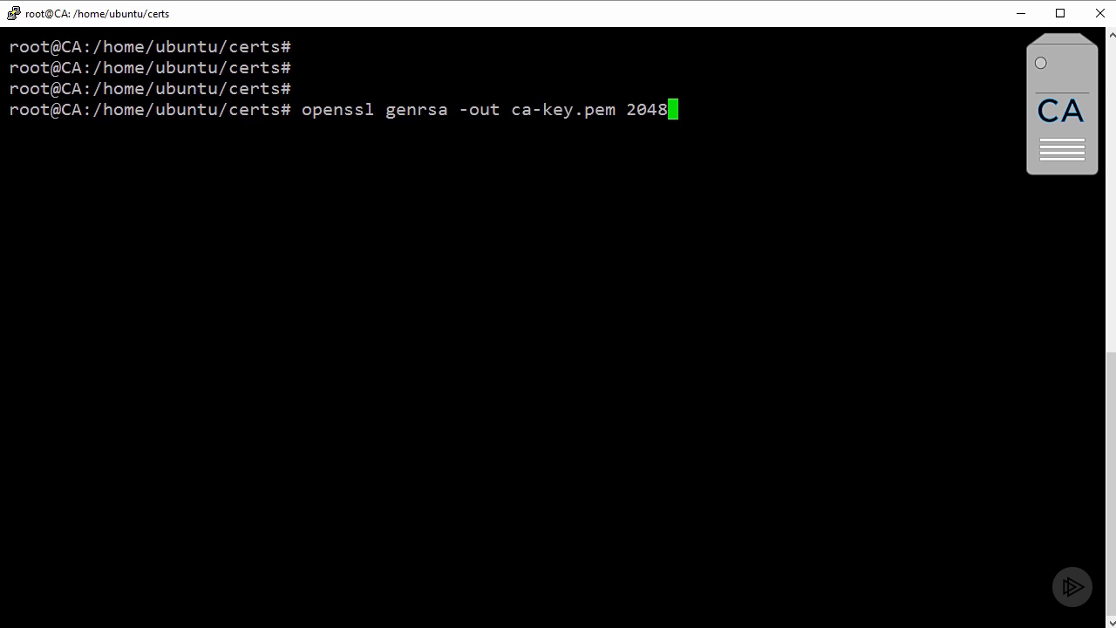
double_click(562, 108)
type("openssl re")
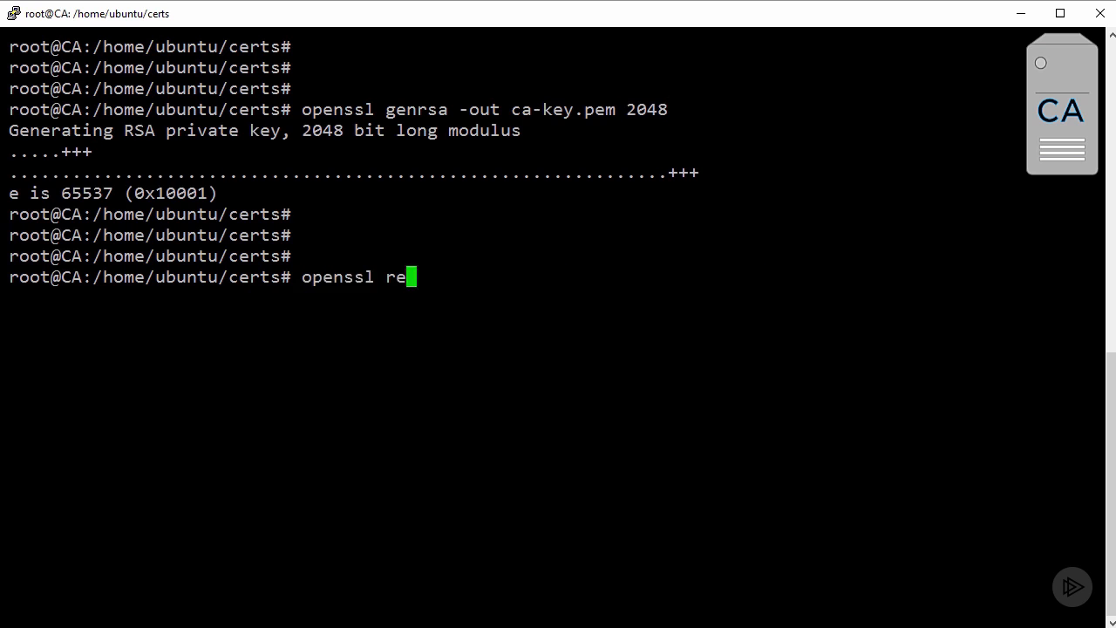
- Create self-signed ca-cert.pem valid 1825 days from ca-key.pem, answering UK, CH, Sunderland, then clear the screen
type("q -config /usr/lib/ssl/openssl.cnf -new -key ca-key.pem -x509 -days 1825 -out ca-cert.pem")
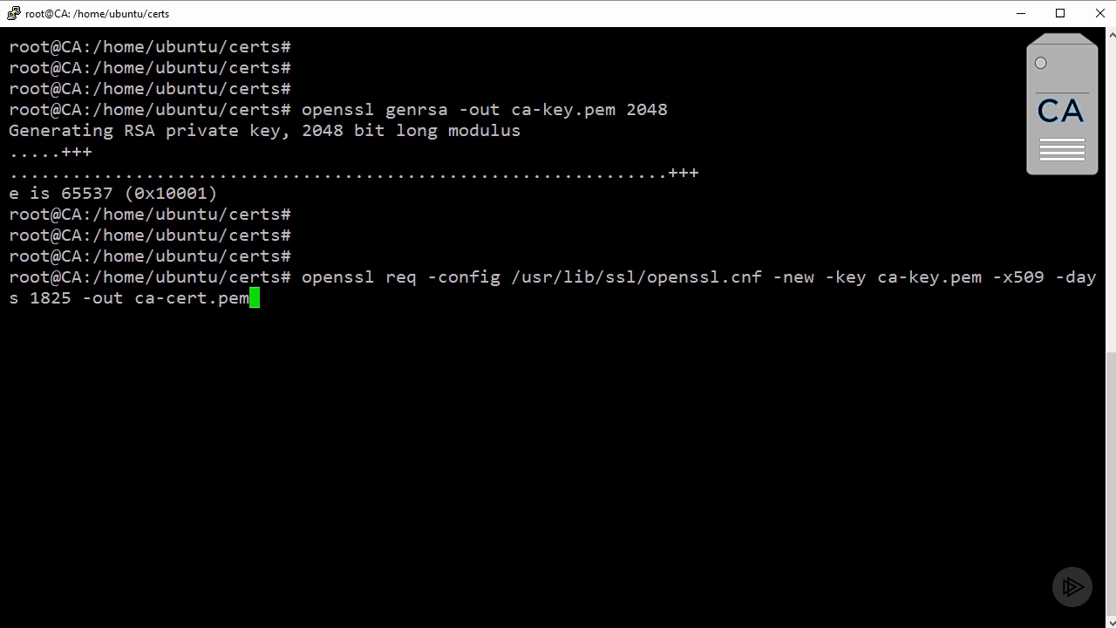
double_click(192, 297)
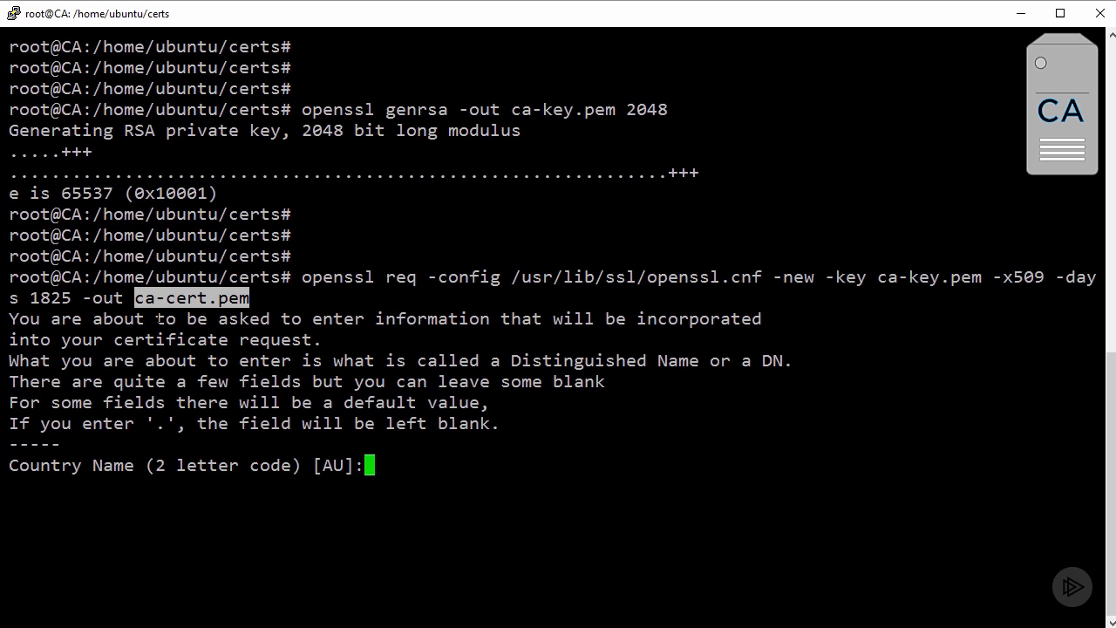
type("UK")
type("S")
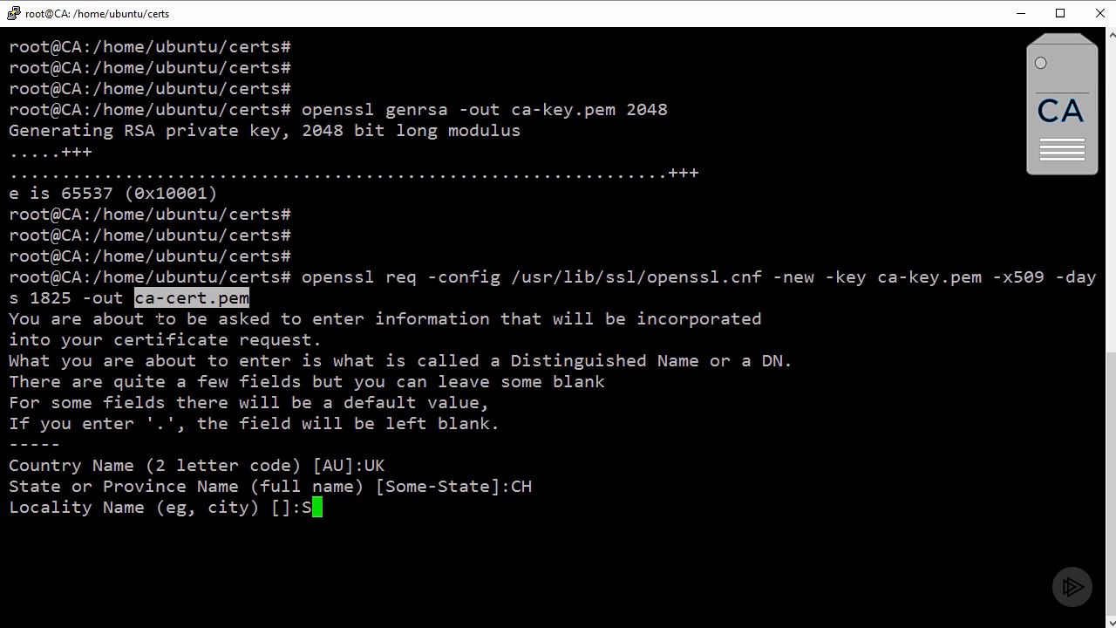
type("underland")
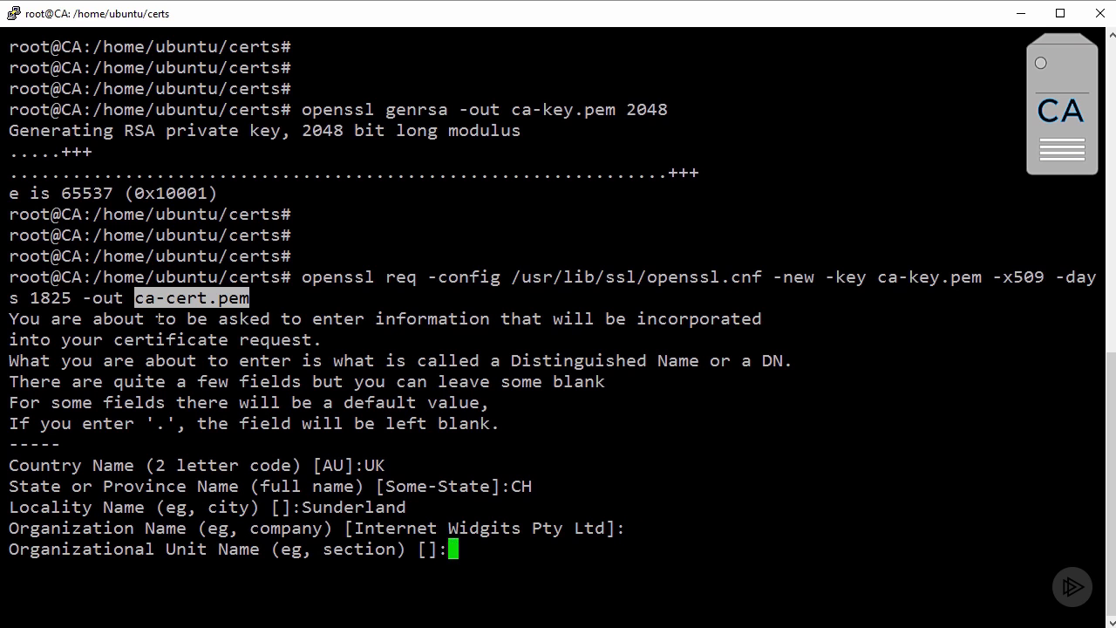
key("Enter")
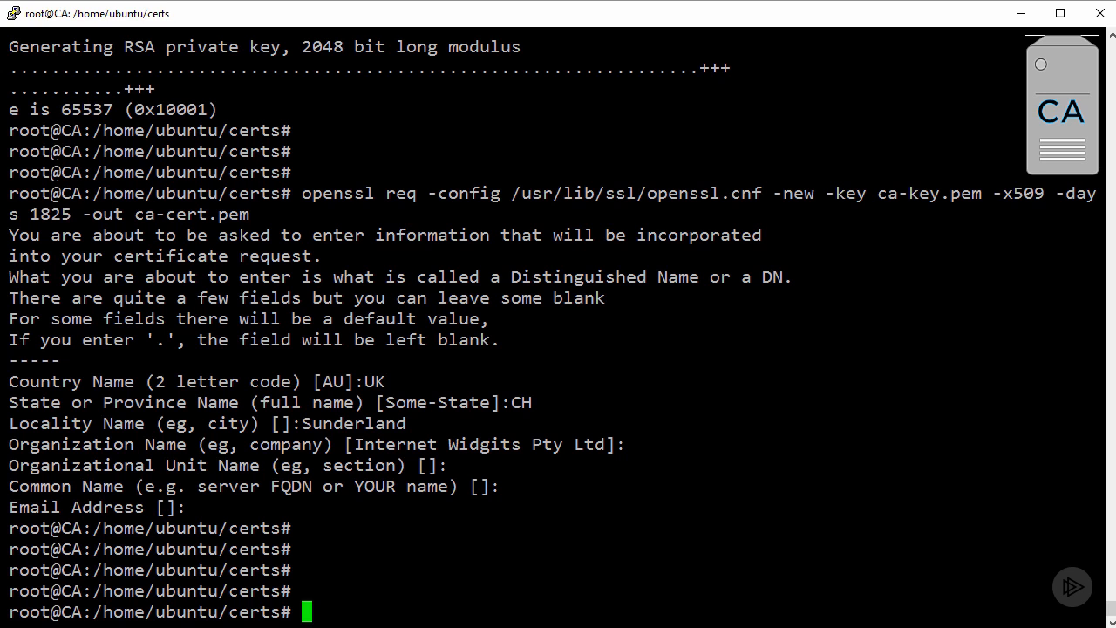
type("clea")
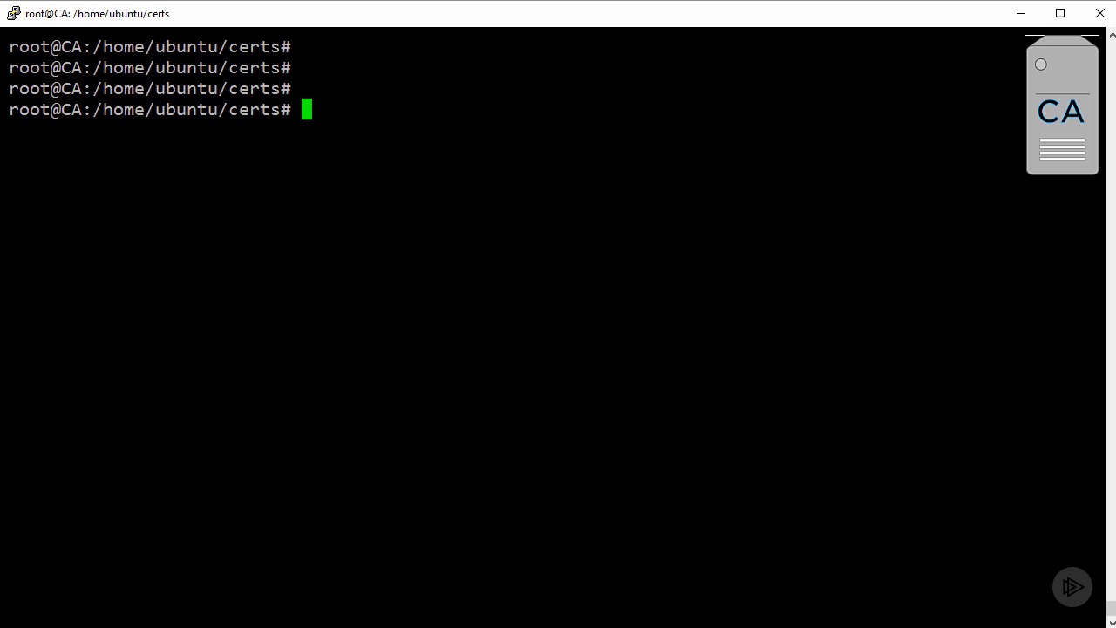
- Generate manager1-key.pem (2048-bit) and a manager1.csr signing request with CN=manager1
type("openssl genrsa -out manager1-key.pem 2048")
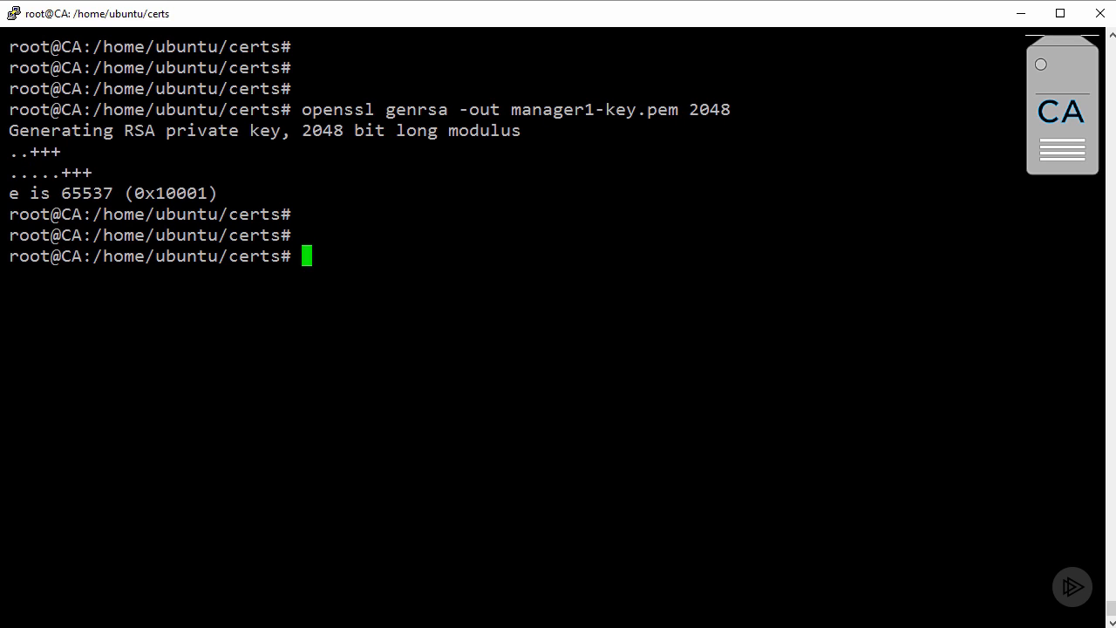
type("openssl req -subj \"/CN=manager1\" -new -key manager1-key.pem -out manager1.csr")
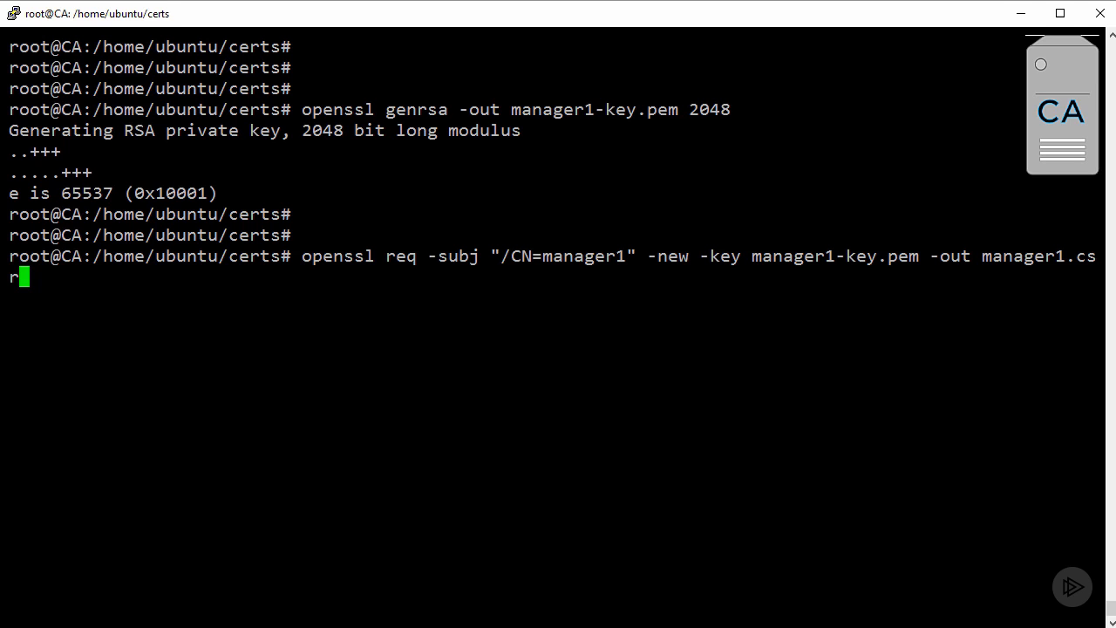
double_click(589, 255)
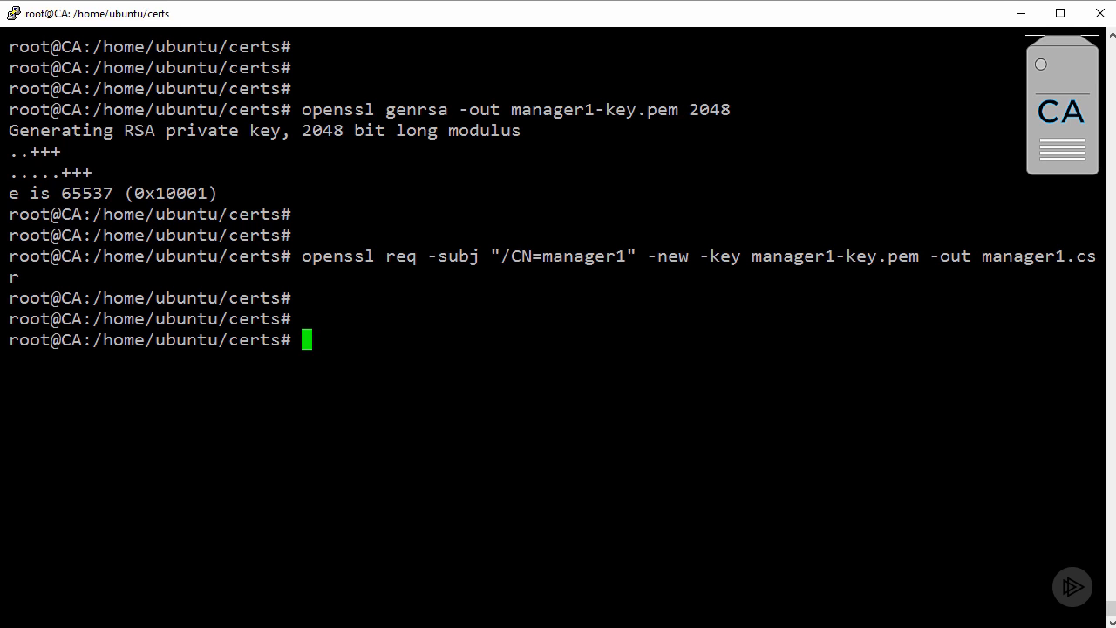
type("echo")
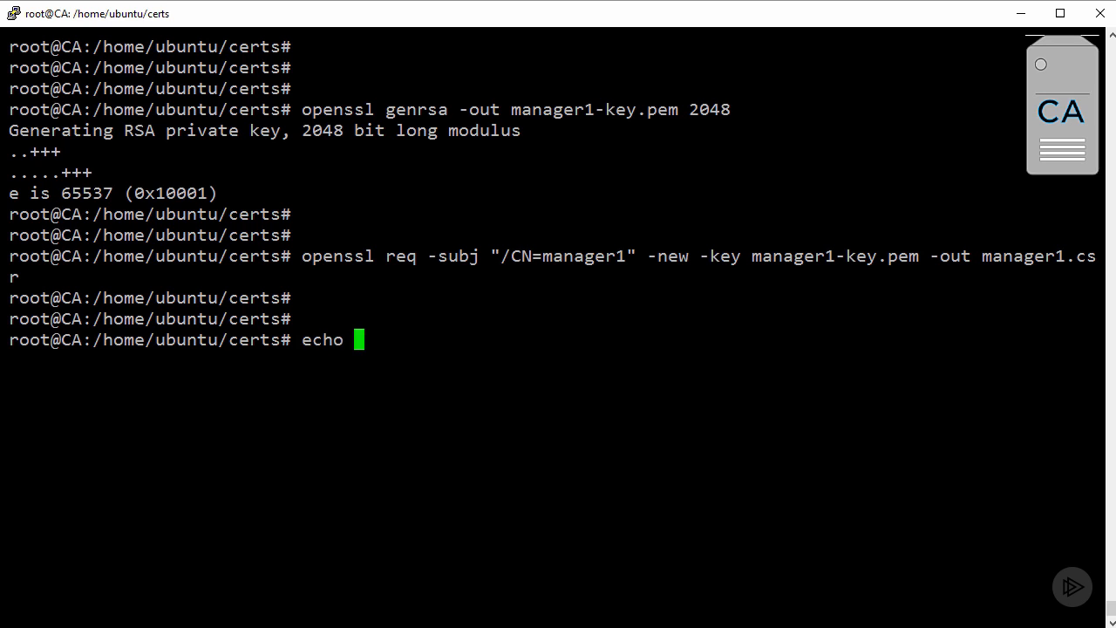
- Write subjectAltName = IP:10.0.1.5,IP:127.0.0.1 into extfile.cnf with echo
type("subjectAltN")
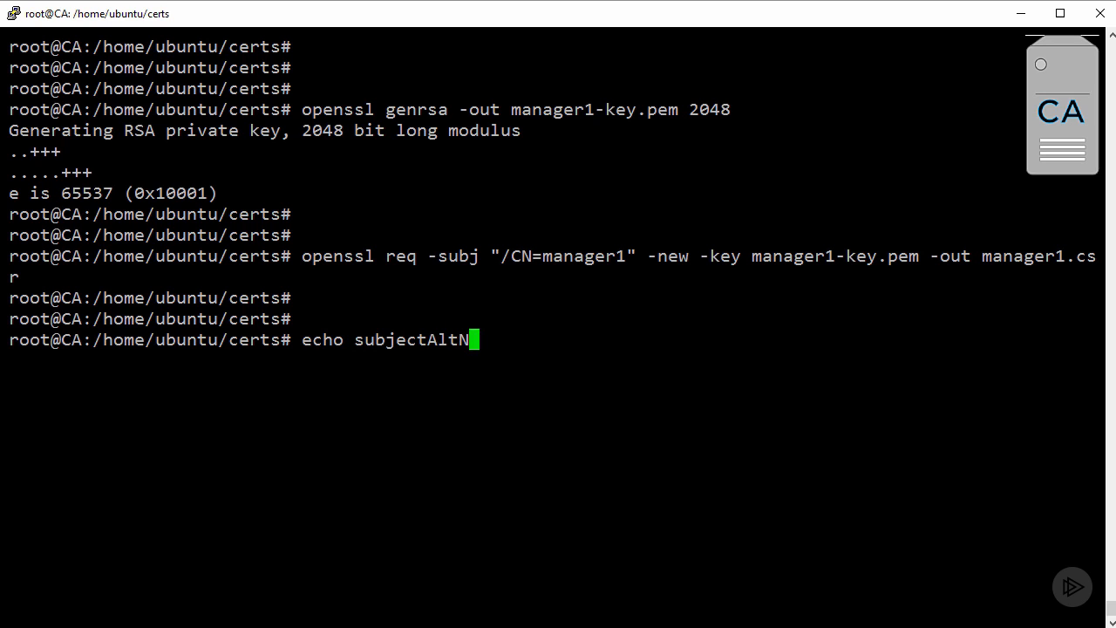
type("ame = IP")
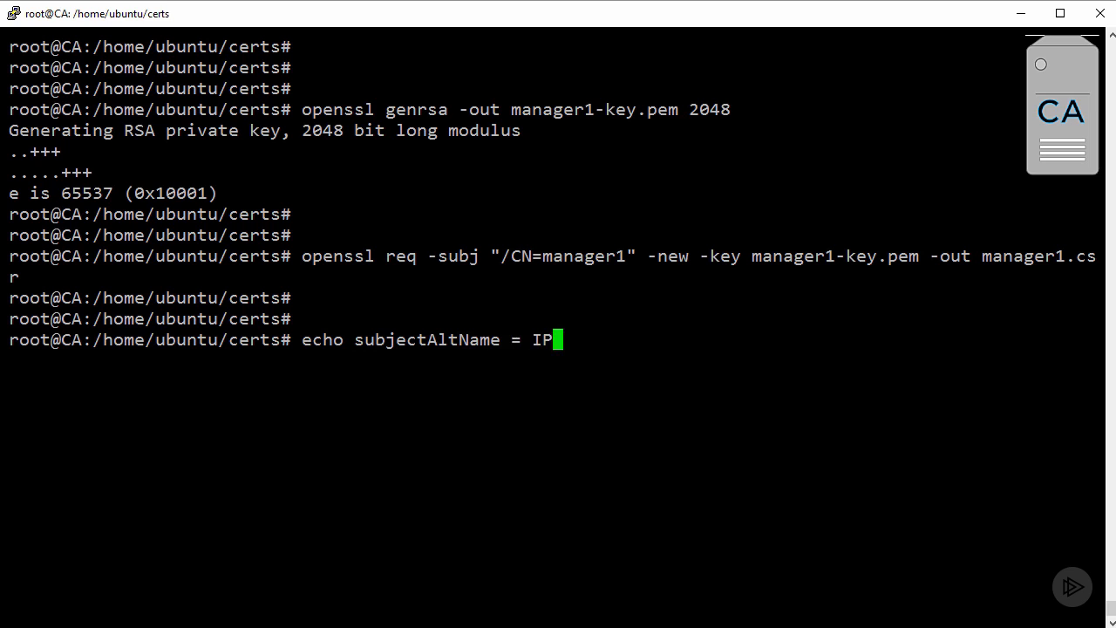
type(":10.0.1")
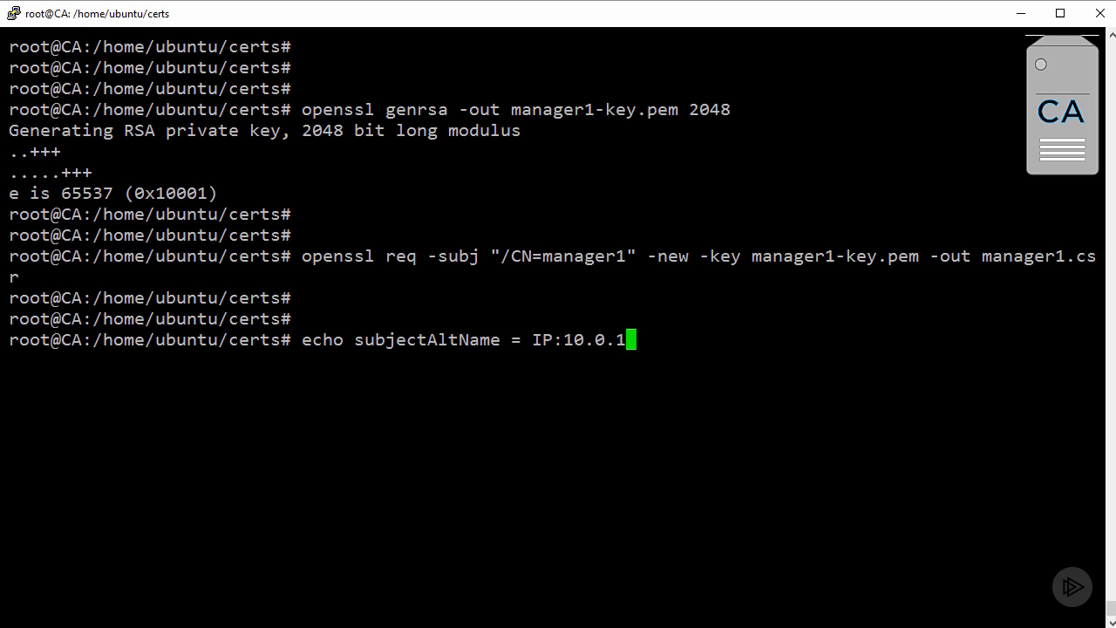
type(".5,")
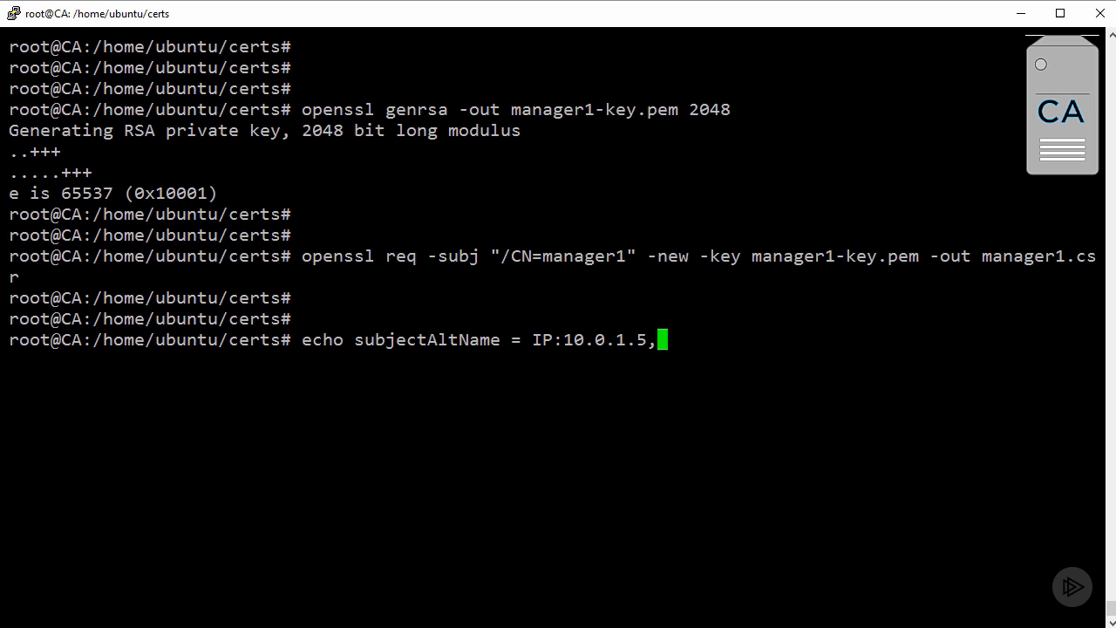
type("IP:127.0.")
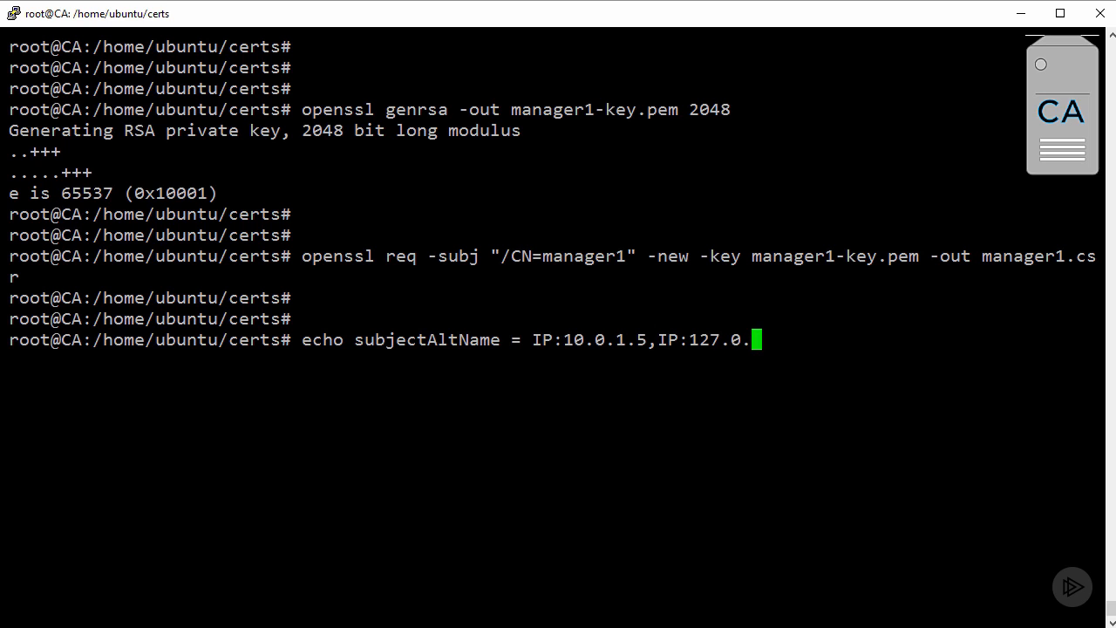
type("0.1 >")
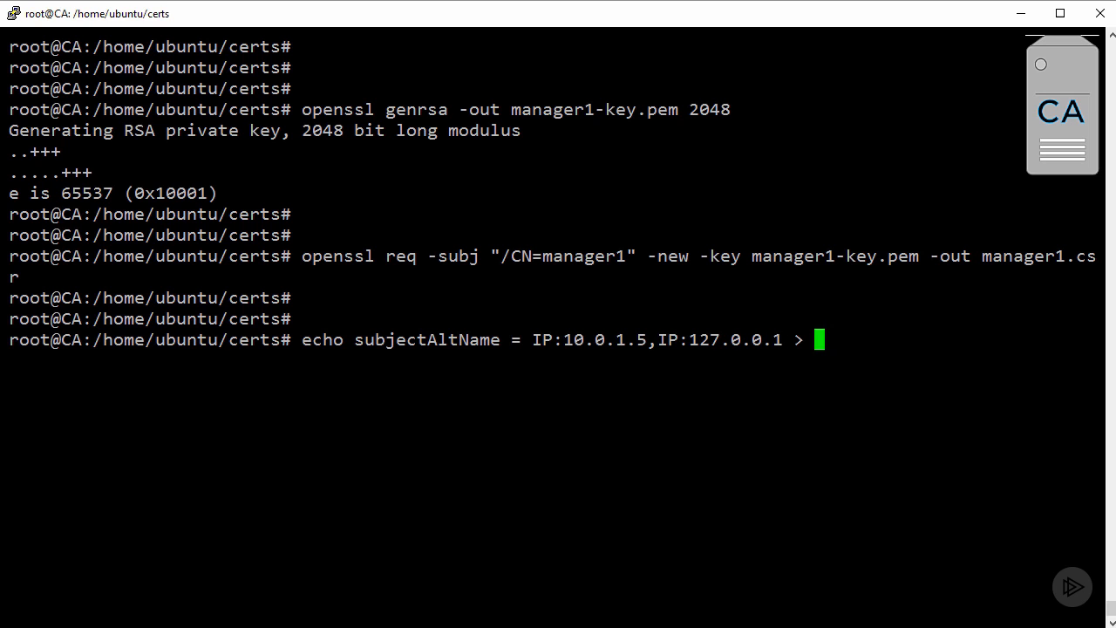
type("extfile.cnf")
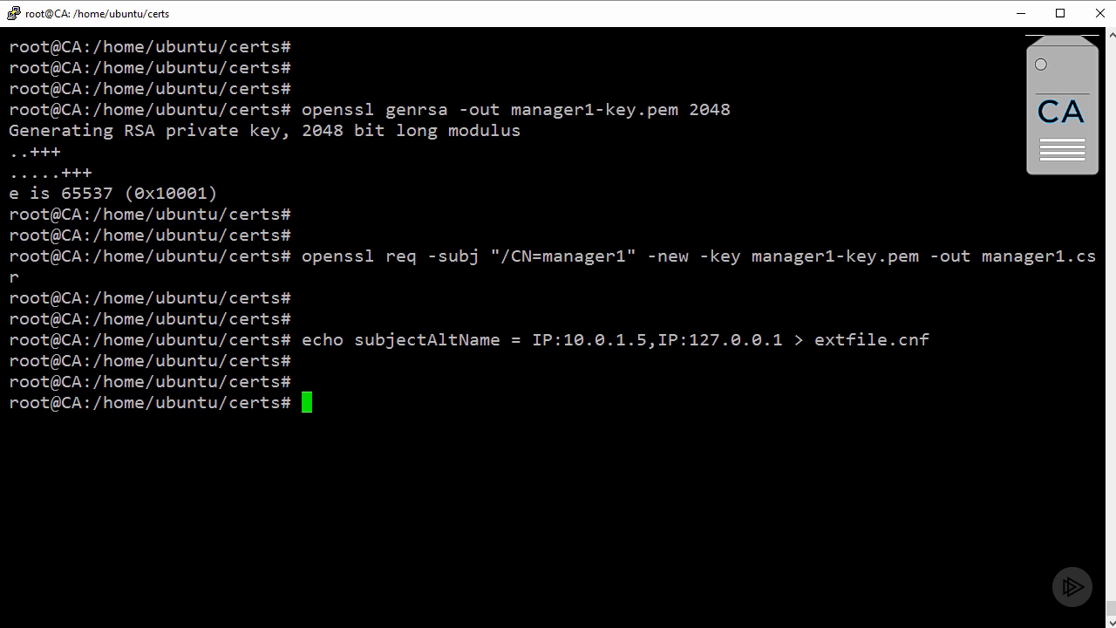
type("openssl x509 -req -days 365 -in manager1.csr -CA ca-cert.pem -CAkey ca-key.pem -CAcreateserial -out manager1-cert.pem -extfile extfile.cnf")
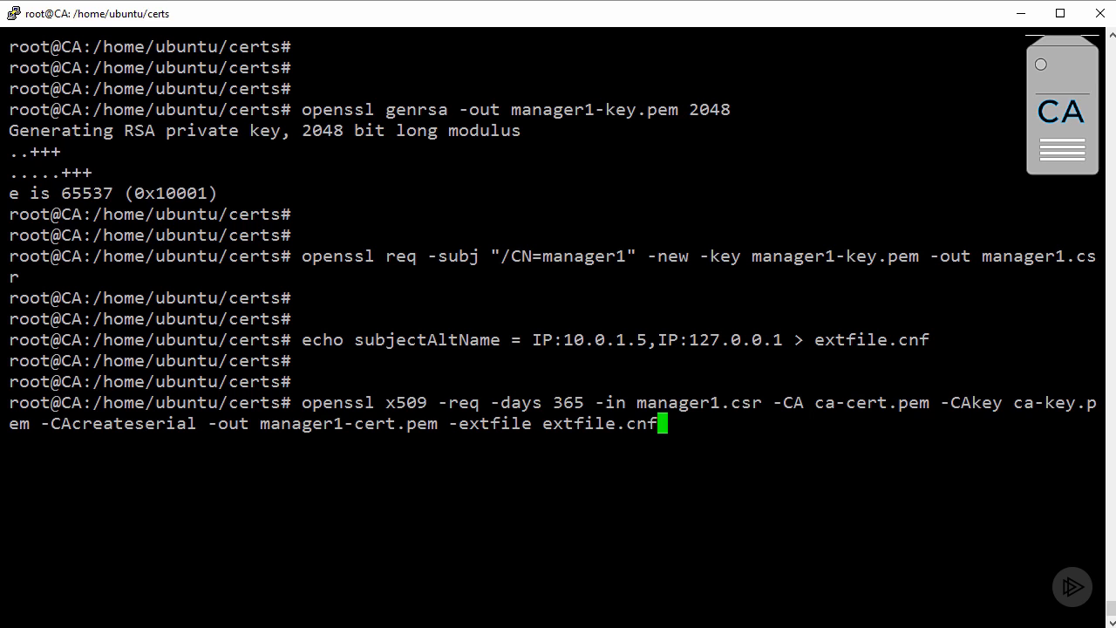
- Sign manager1.csr into manager1-cert.pem for 365 days using ca-cert.pem, ca-key.pem and extfile.cnf
double_click(701, 401)
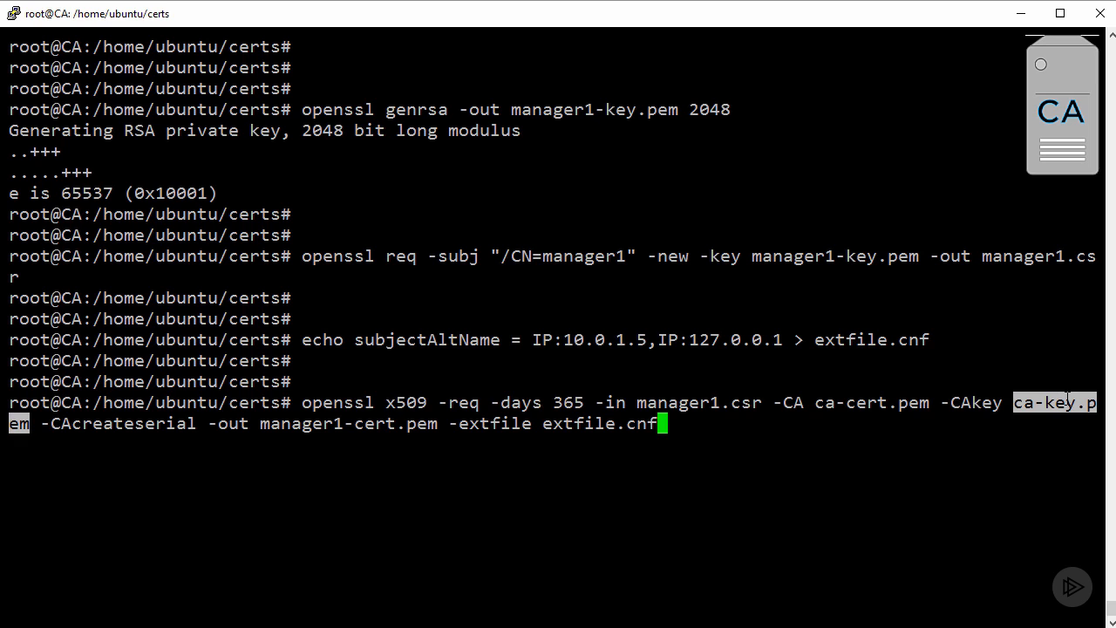
double_click(345, 424)
type("openssl req -subj \"/CN=client\" -new -key client-key.pem -out client.csr")
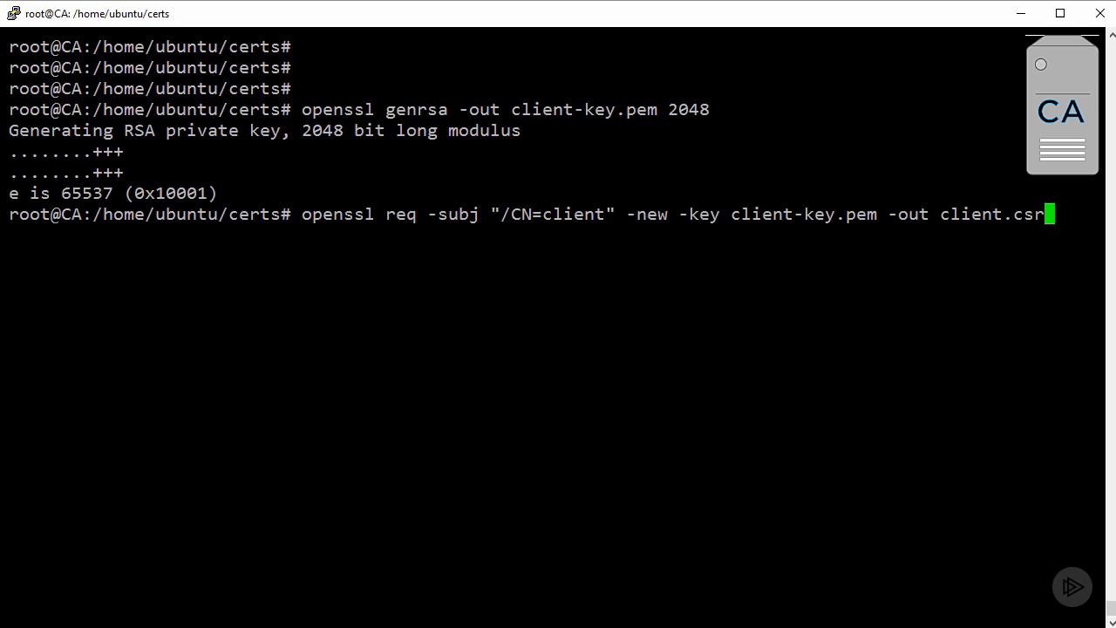
- Clear the screen and write extendedKeyUsage = clientAuth into extfile.cnf
type("clear")
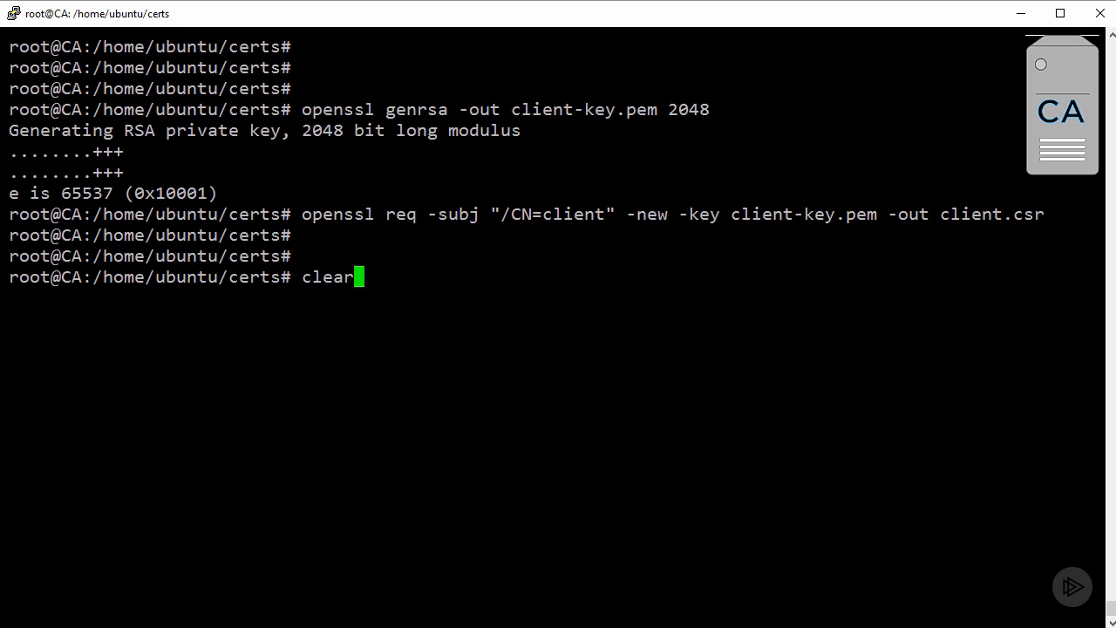
type("echo subjectAltName = IP:10.0.1.5,IP:> extfile.cnf")
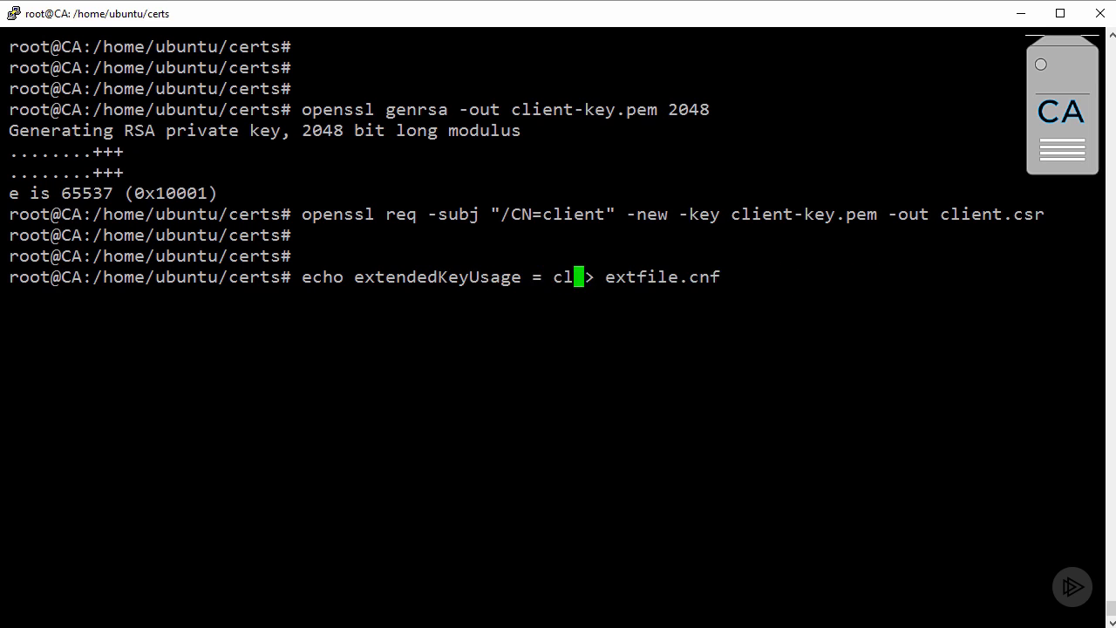
type("ientAuth")
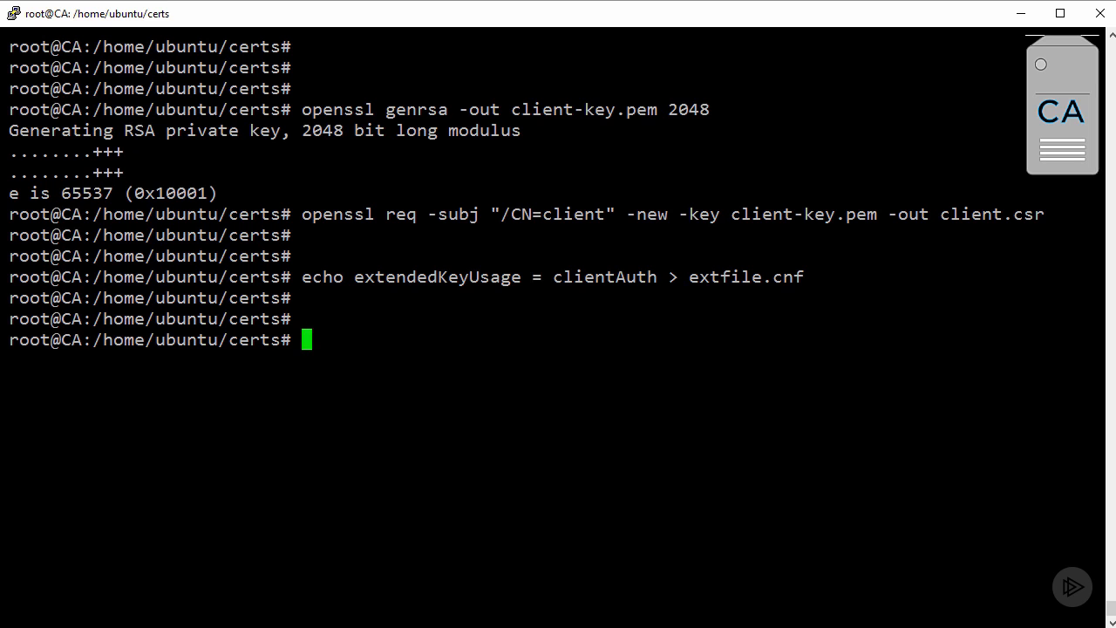
- Sign client.csr into client-cert.pem for 365 days with the CA, then list the certs directory with ls -l
type("openssl x509 -req -days 365 -in client.csr -CA ca-cert.pem -CAkey ca-key.pem -CAcreateserial -out client-cert.pem -extfile extfile.cnf")
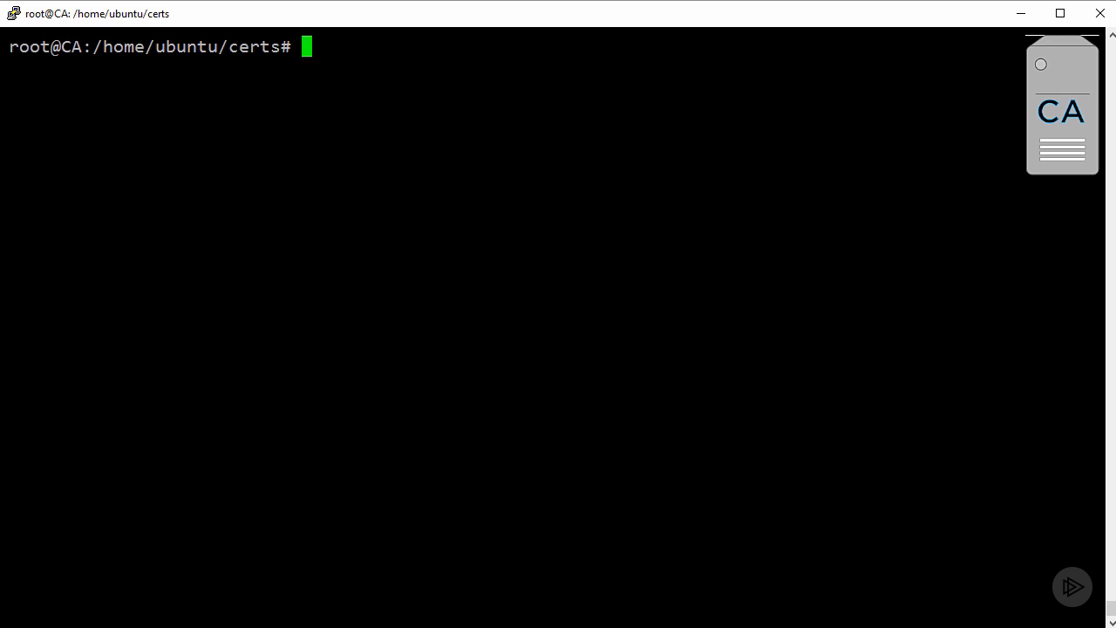
type("ls -l")
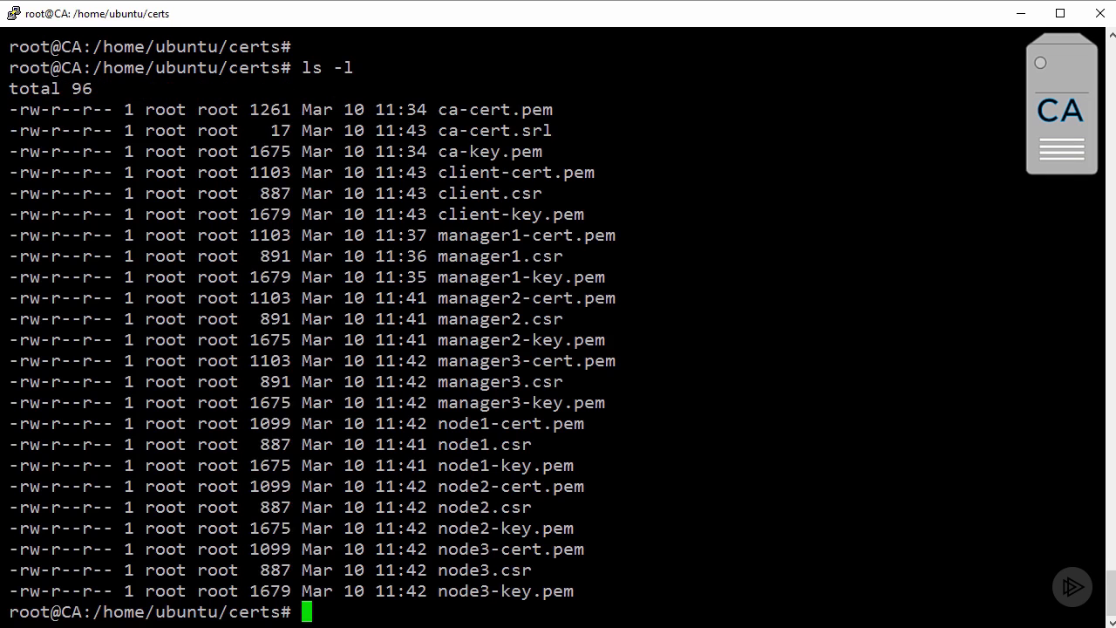